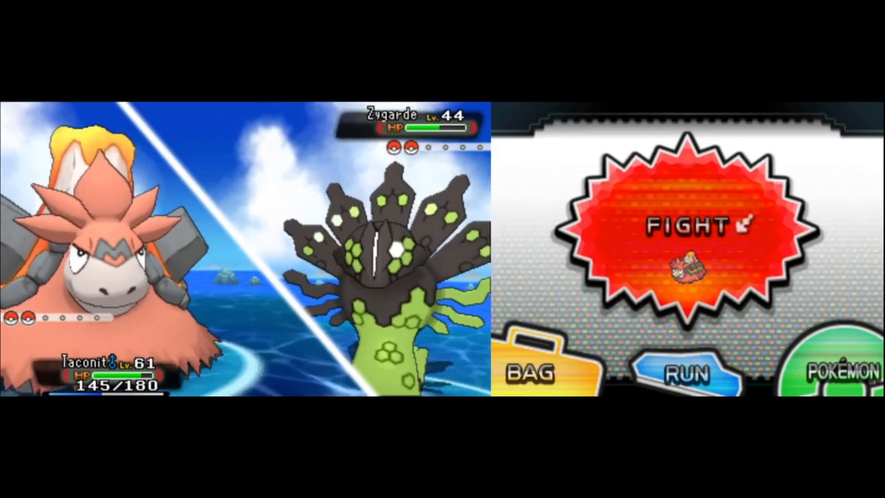
- Tap FIGHT to show Camerupt's moves against the Level 44 Zygarde
left_click(686, 226)
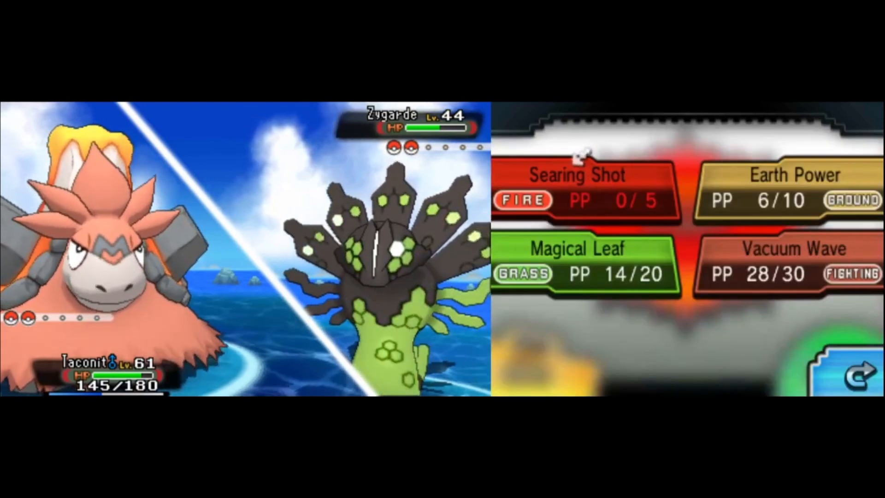